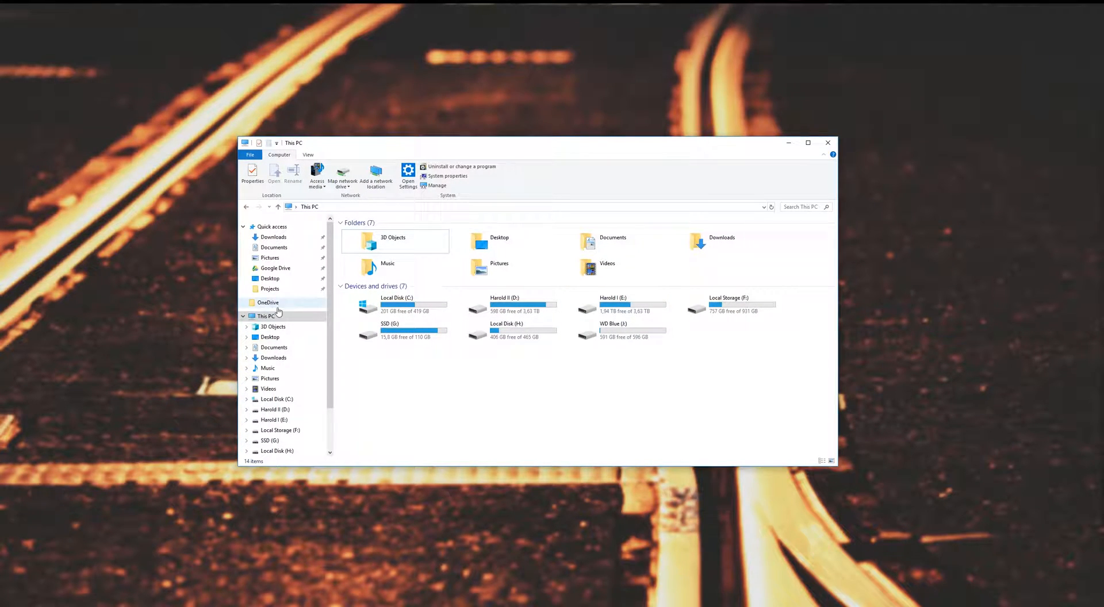
Step: Check OneDrive's properties, then open the OneDrive folder, which holds only desktop.ini
{"action": "left_click", "coordinate": [244, 226]}
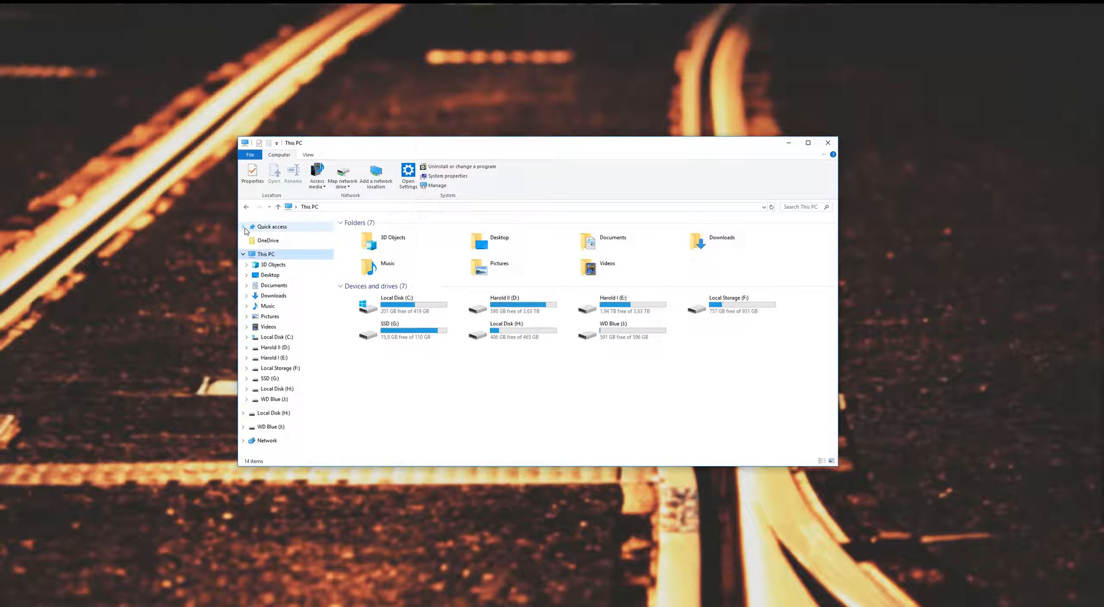
{"action": "left_click", "coordinate": [242, 226]}
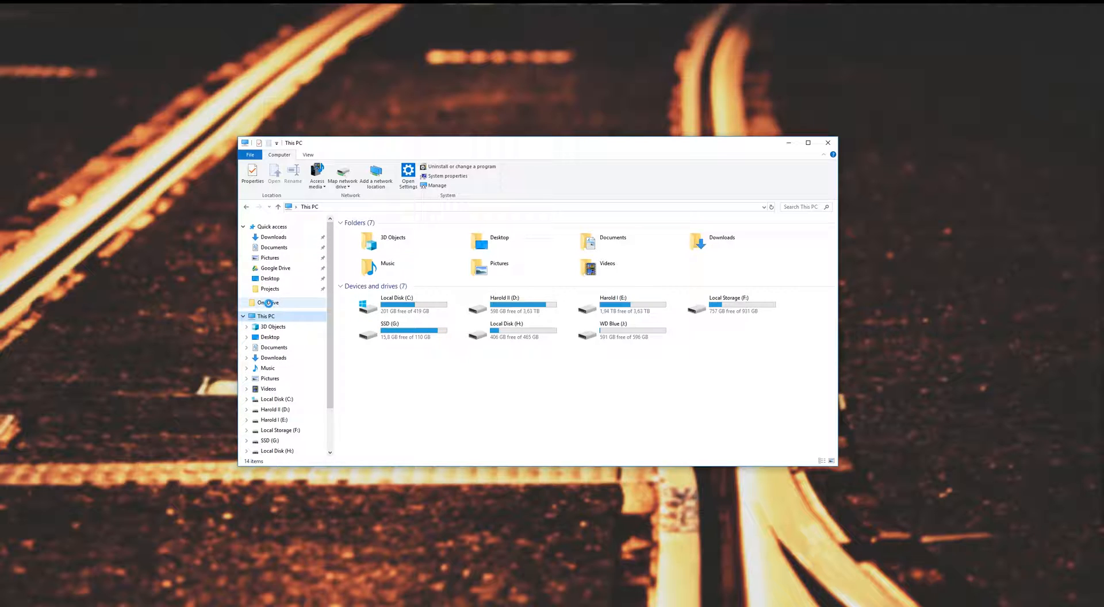
{"action": "right_click", "coordinate": [269, 302]}
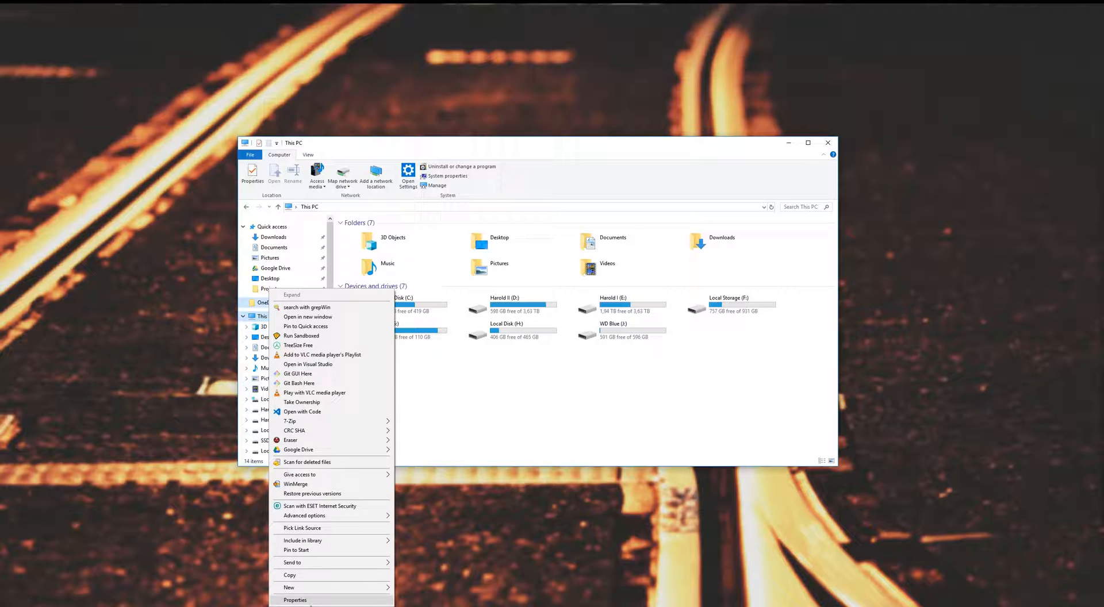
{"action": "left_click", "coordinate": [295, 599]}
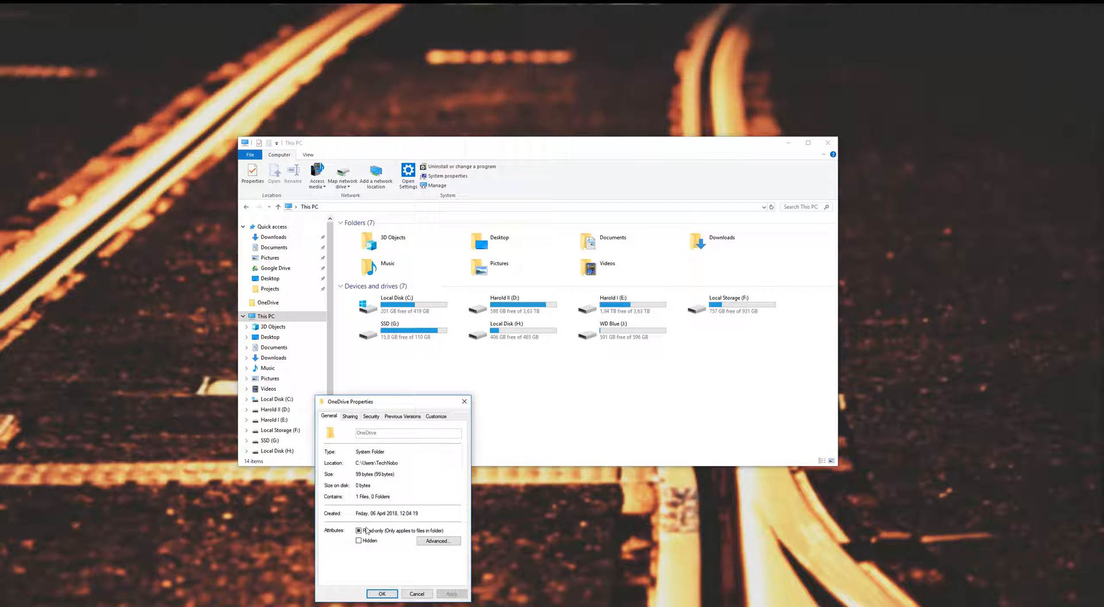
{"action": "left_click", "coordinate": [381, 593]}
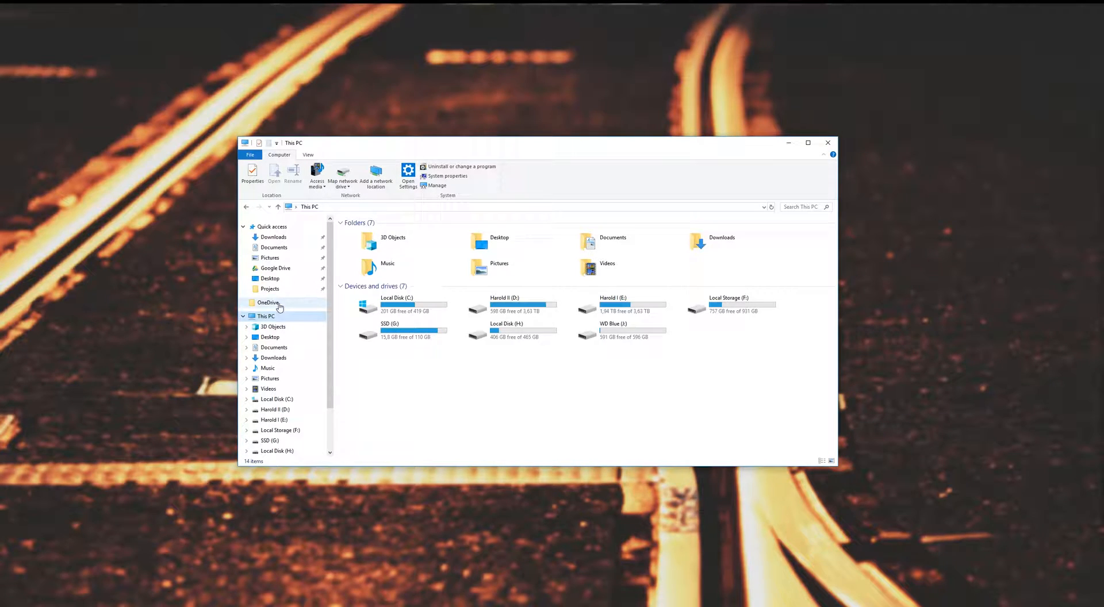
{"action": "left_click_drag", "start_coordinate": [268, 303], "coordinate": [97, 179]}
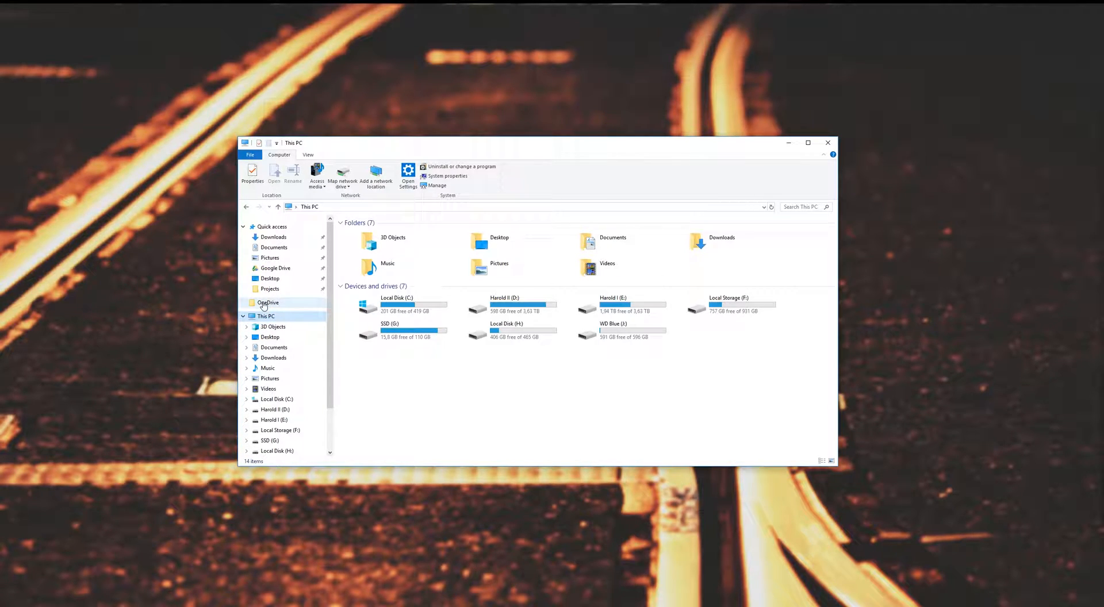
{"action": "left_click", "coordinate": [267, 302]}
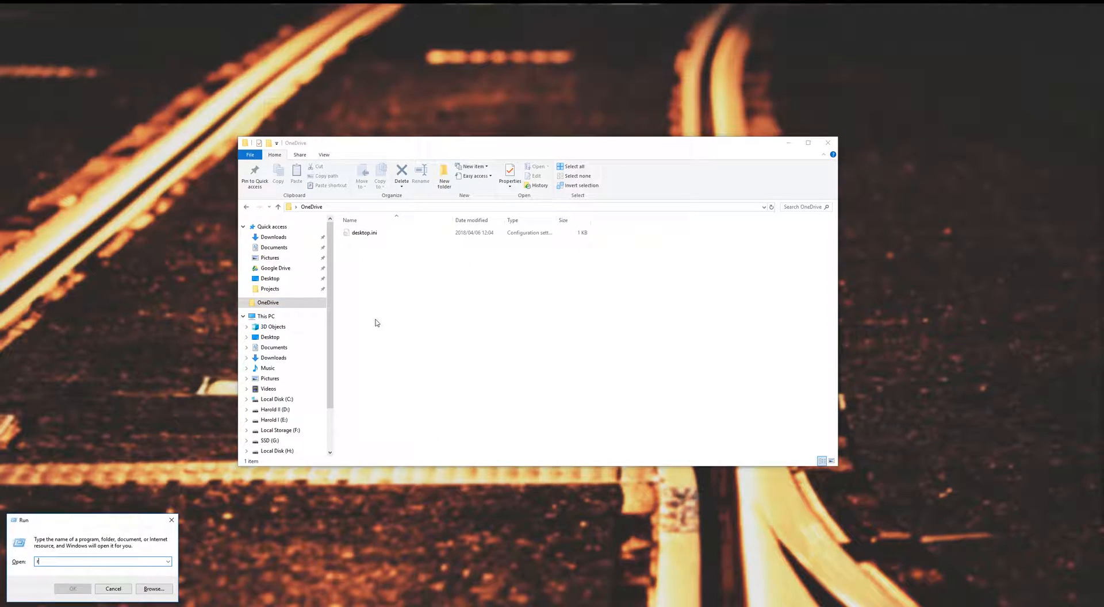
Step: Launch regedit, expand HKEY_CLASSES_ROOT\CLSID, and bring up the Find dialog
{"action": "type", "text": "regedit"}
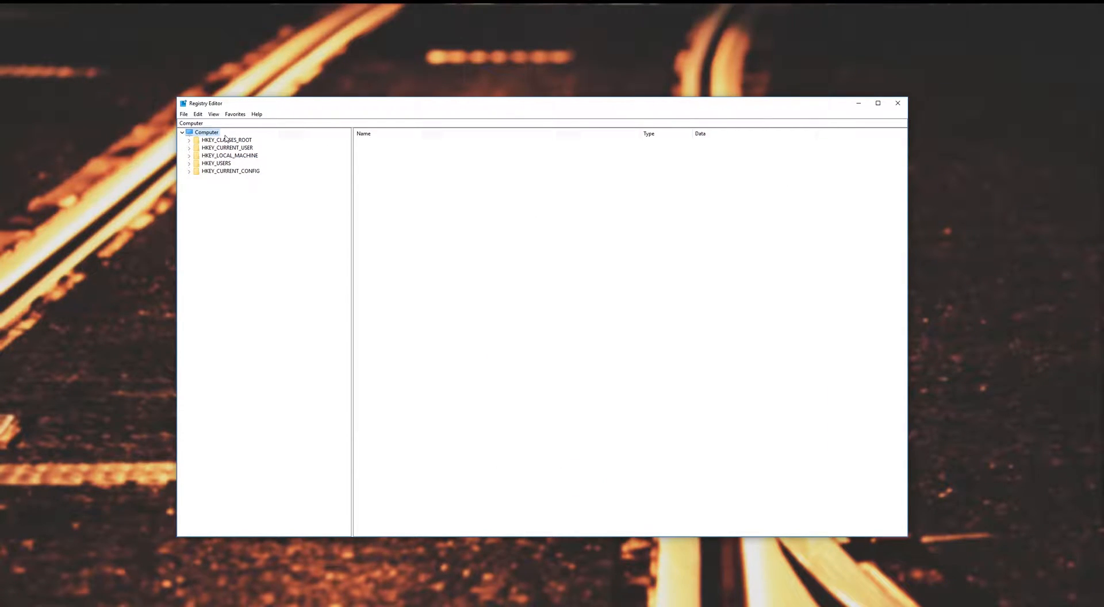
{"action": "left_click", "coordinate": [226, 140]}
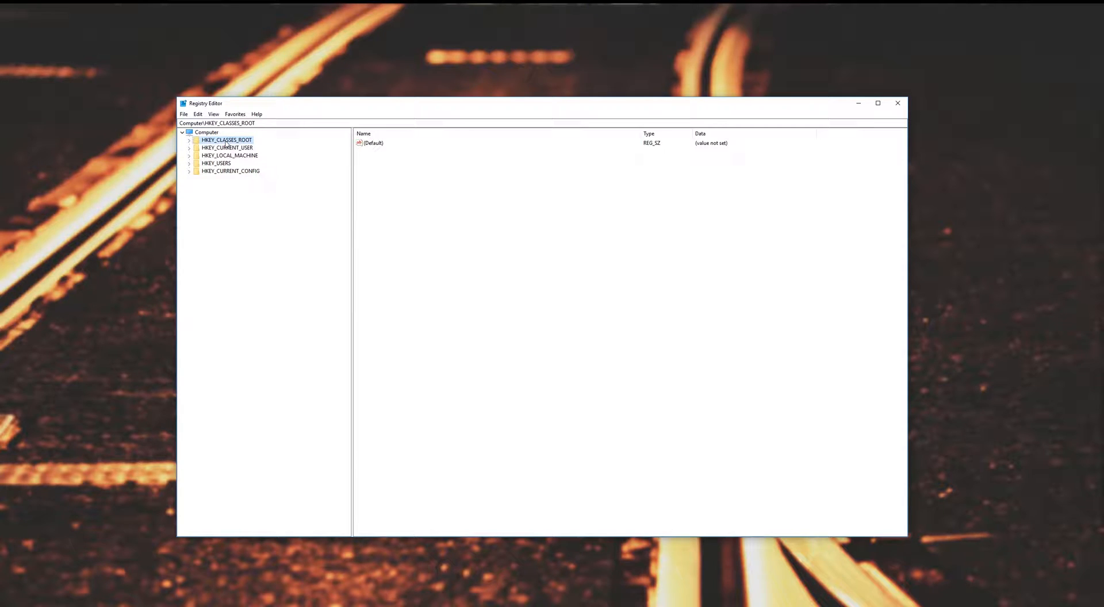
{"action": "left_click", "coordinate": [188, 140]}
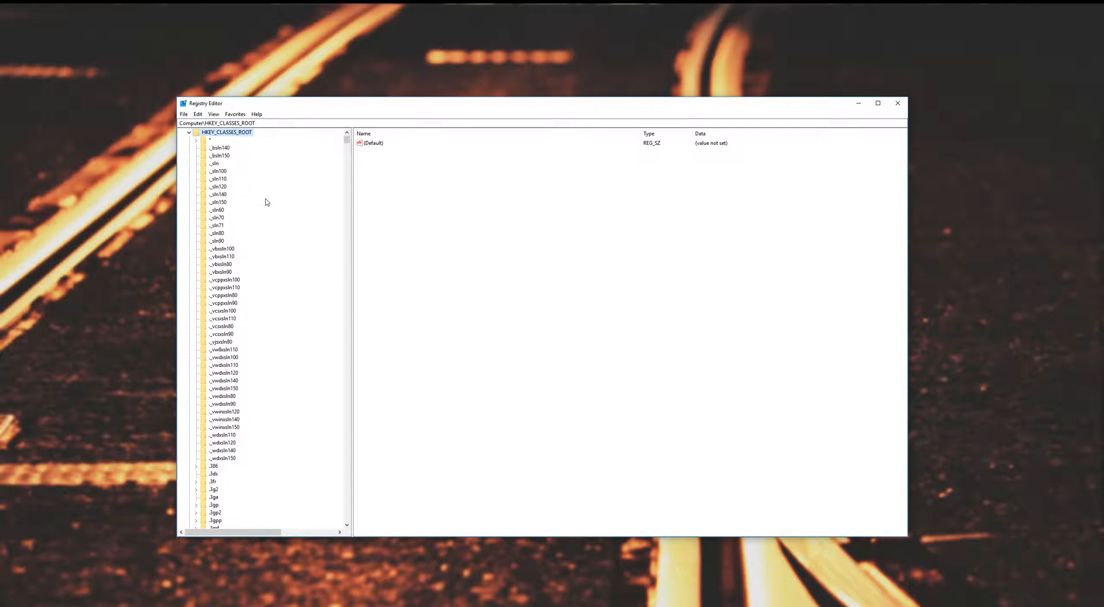
{"action": "scroll", "scroll_direction": "down", "scroll_amount": 3}
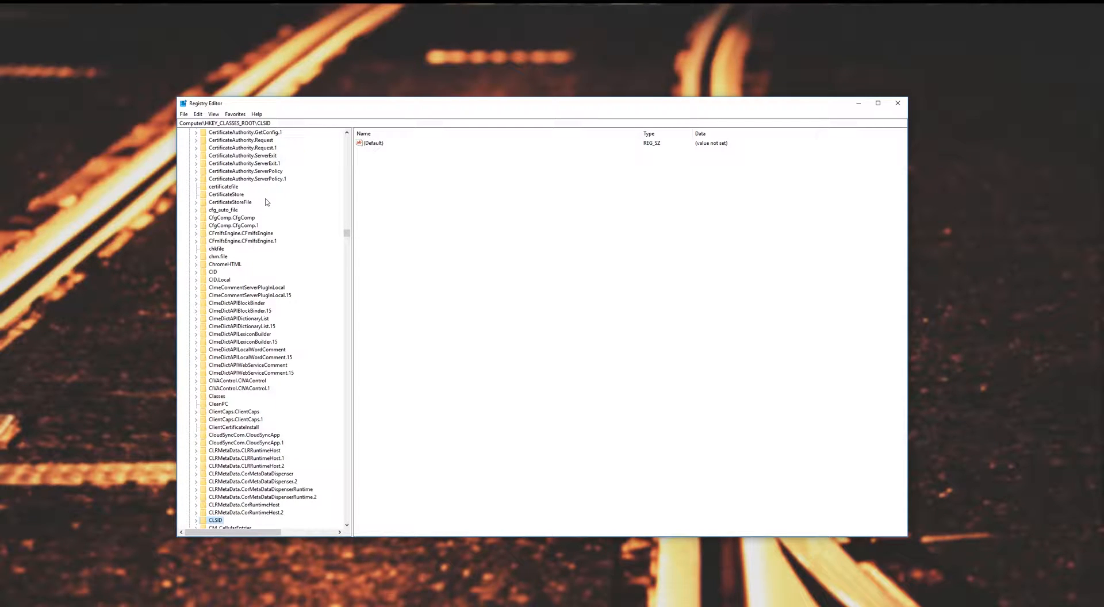
{"action": "scroll", "scroll_direction": "down", "scroll_amount": 3}
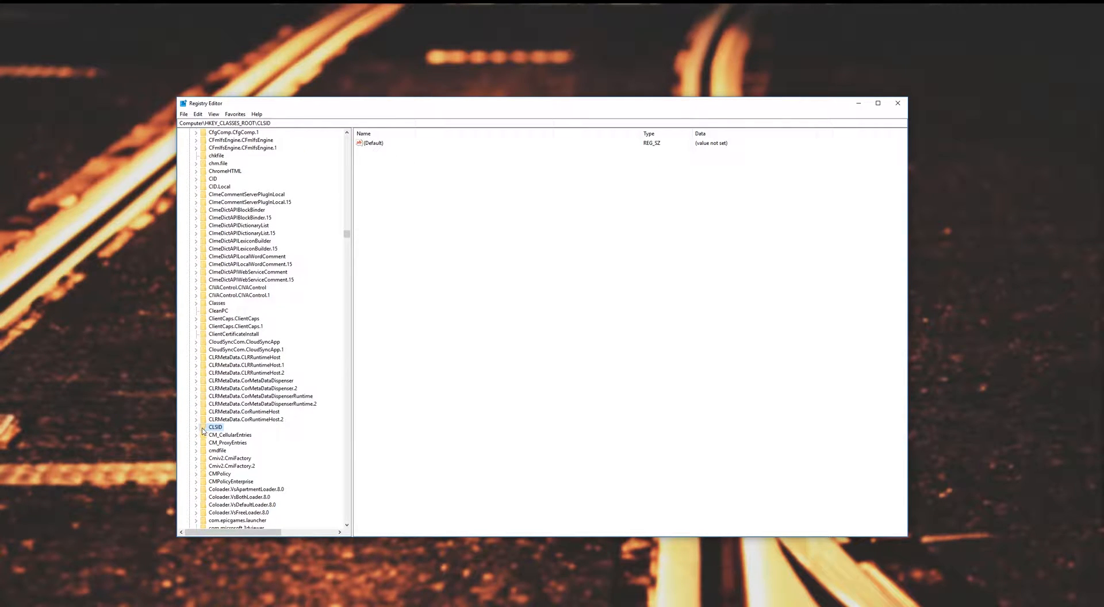
{"action": "left_click", "coordinate": [196, 426]}
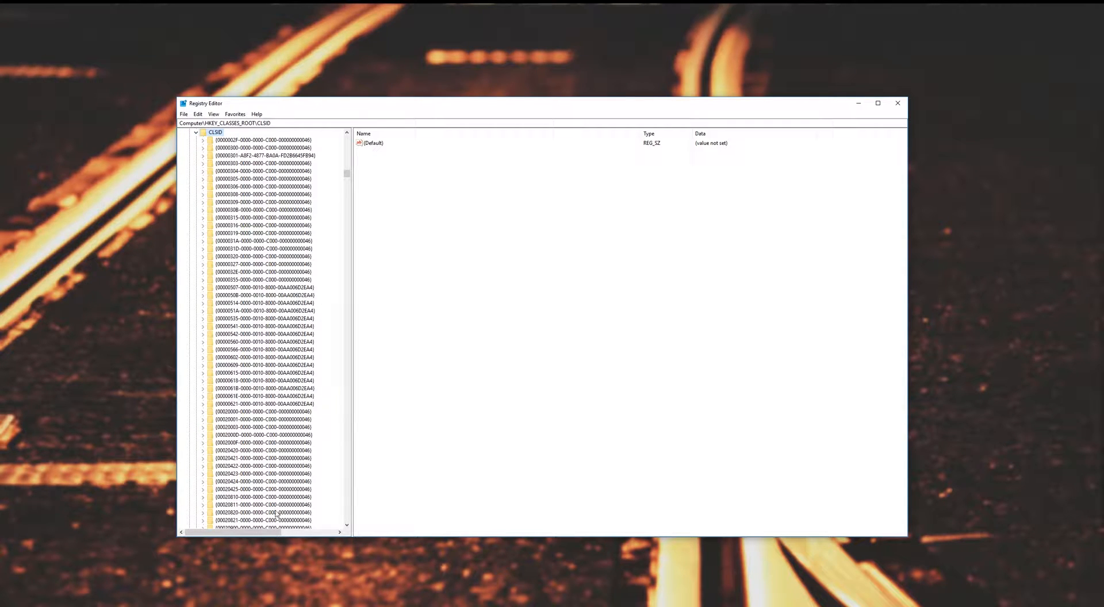
{"action": "mouse_move", "coordinate": [298, 450]}
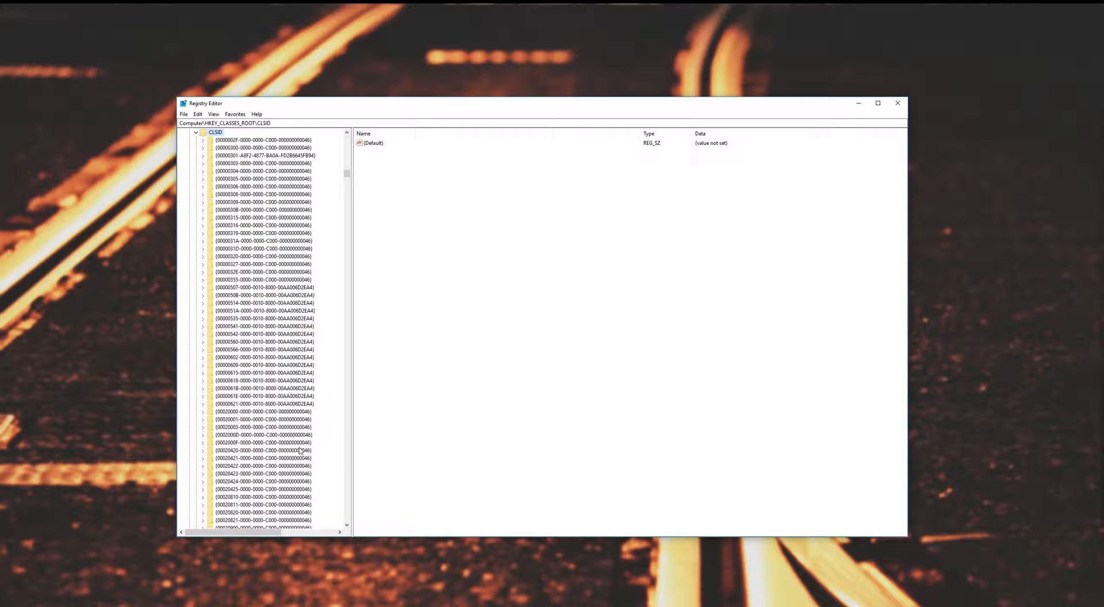
{"action": "key", "text": "ctrl+f"}
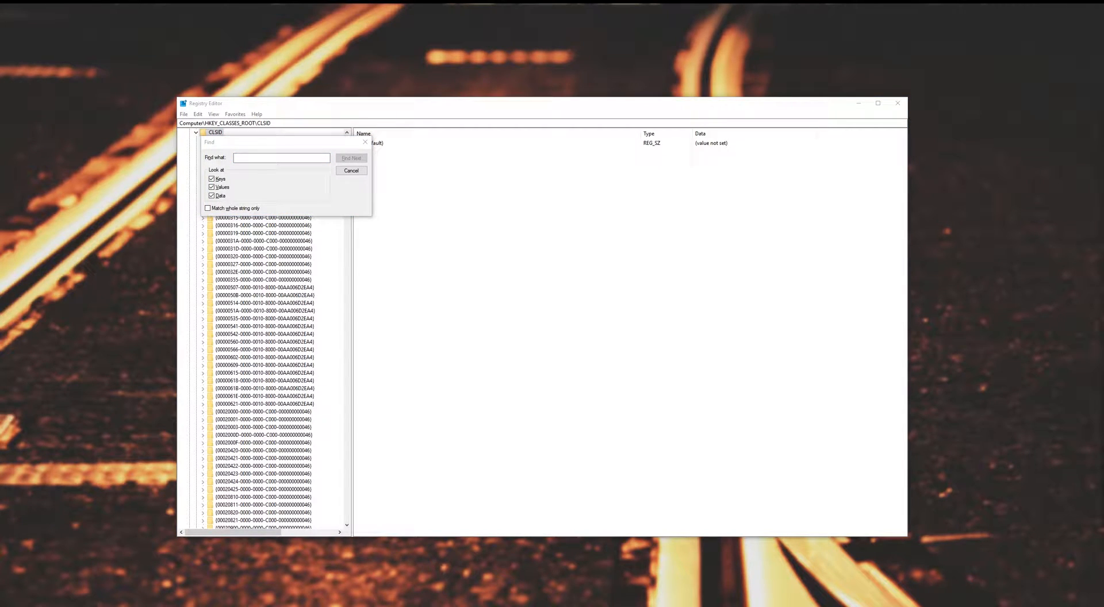
{"action": "mouse_move", "coordinate": [325, 200]}
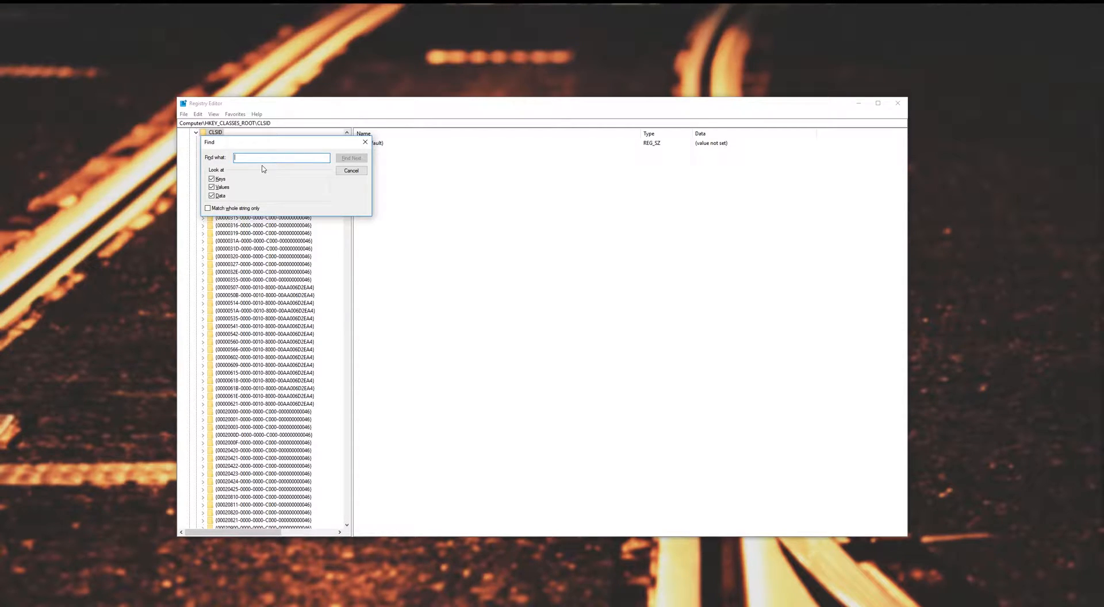
{"action": "type", "text": "018D5C66-4533-4307-9B53-224DE2ED1FE6"}
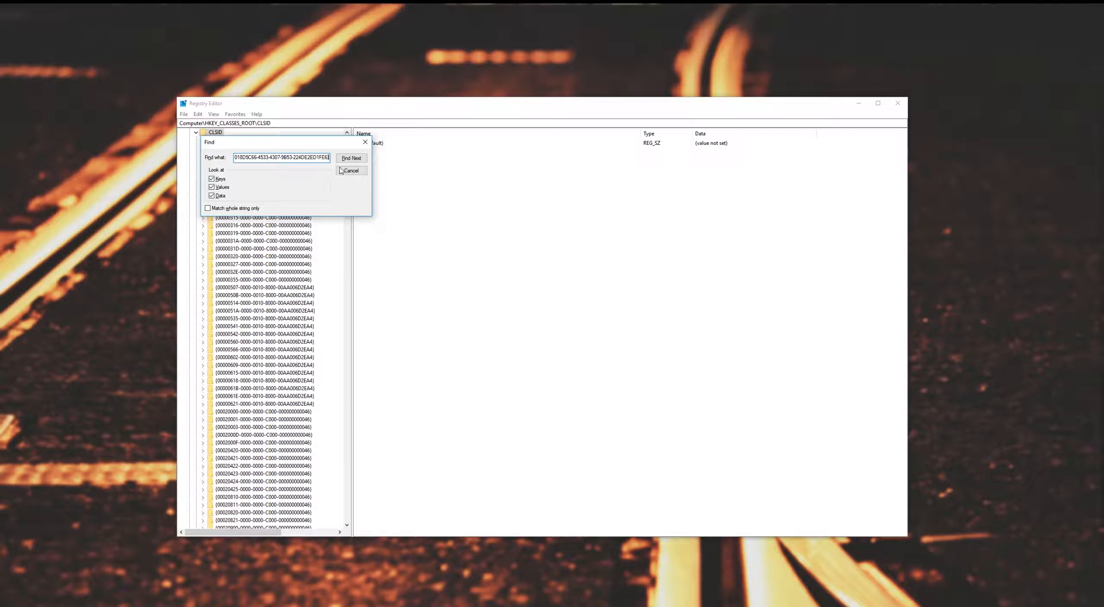
{"action": "left_click", "coordinate": [352, 158]}
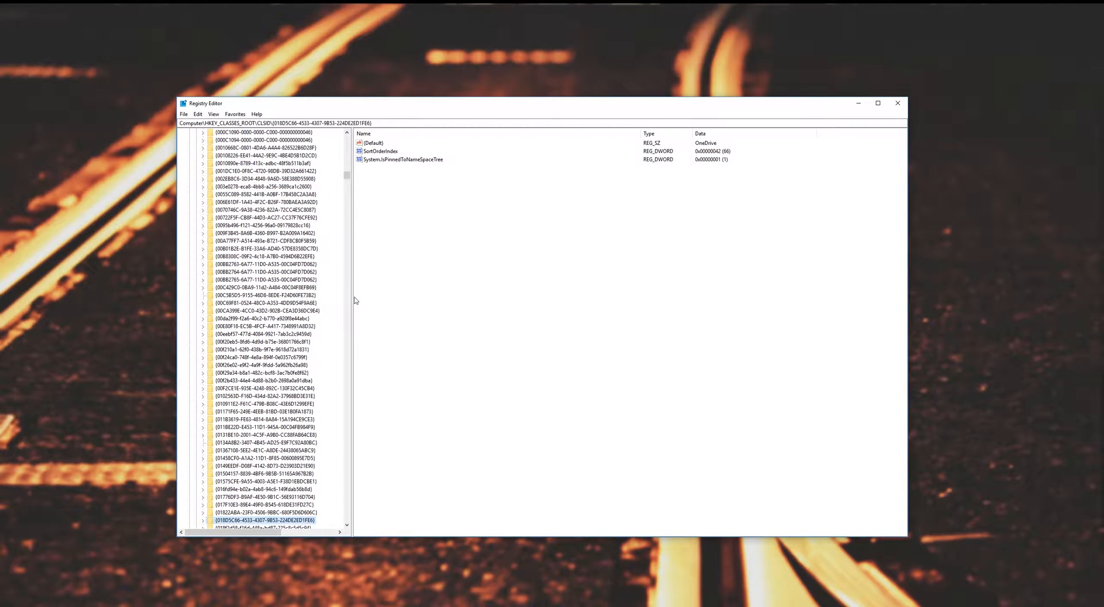
{"action": "scroll", "scroll_direction": "down", "scroll_amount": 3}
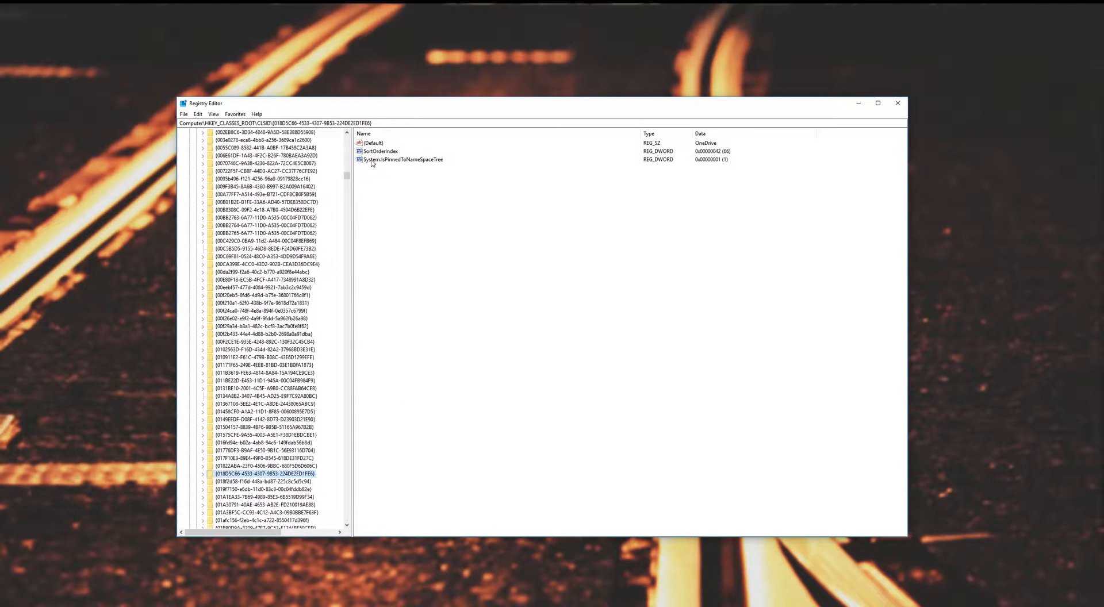
{"action": "mouse_move", "coordinate": [380, 162]}
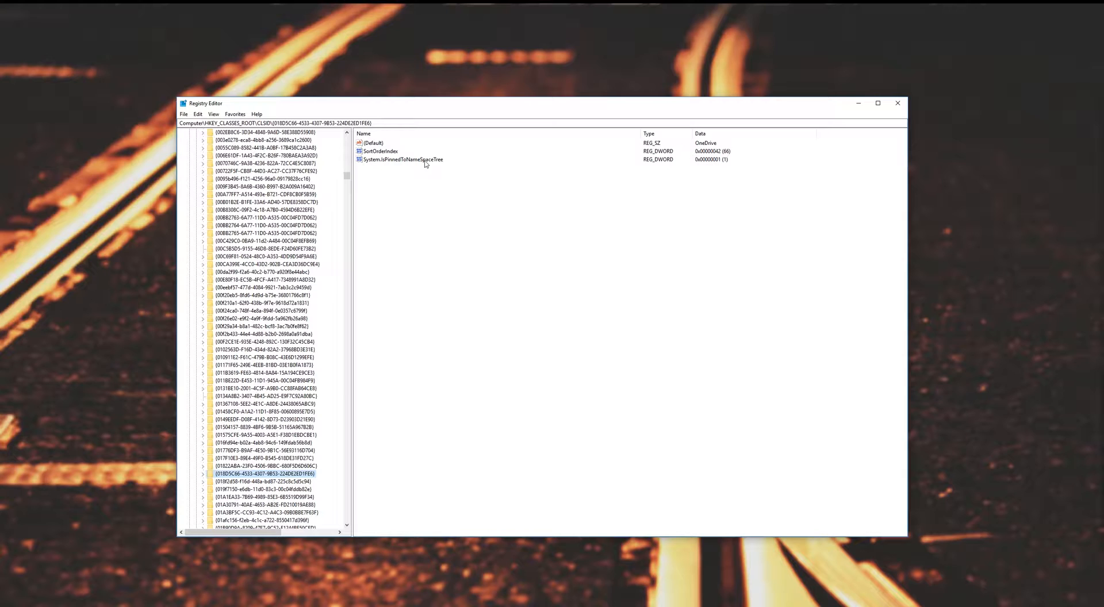
{"action": "mouse_move", "coordinate": [718, 164]}
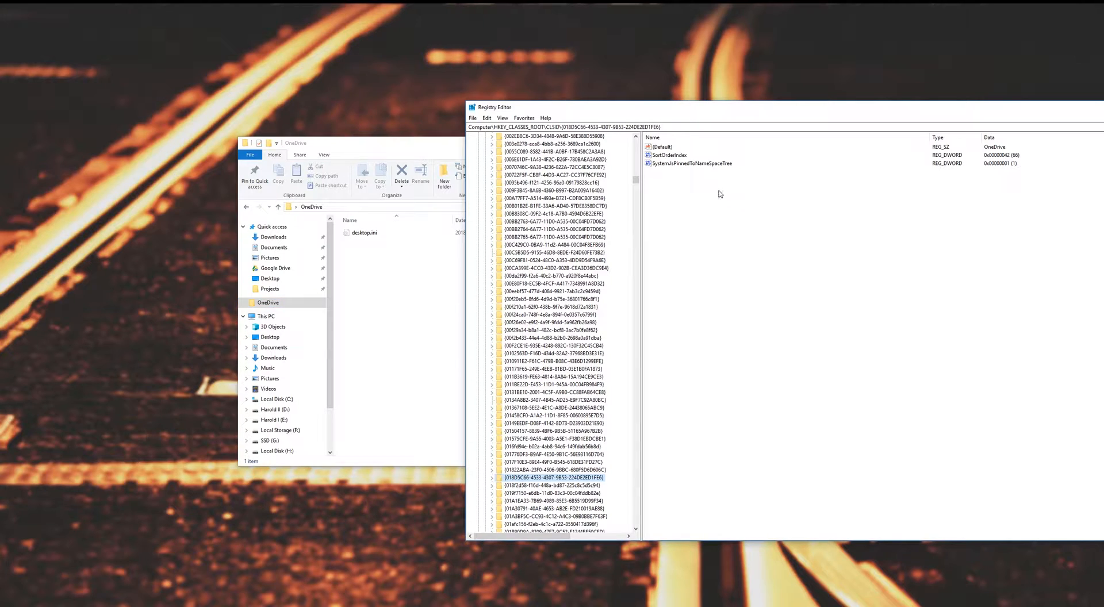
Step: Change System.IsPinnedToNameSpaceTree value data to 0 and close Registry Editor
{"action": "double_click", "coordinate": [691, 163]}
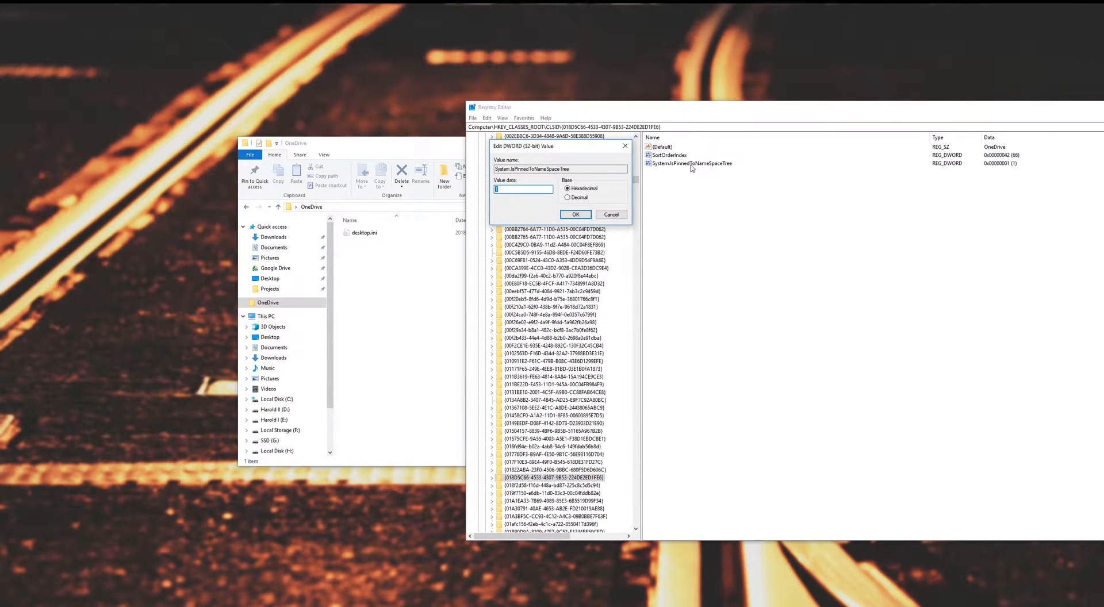
{"action": "left_click", "coordinate": [575, 213]}
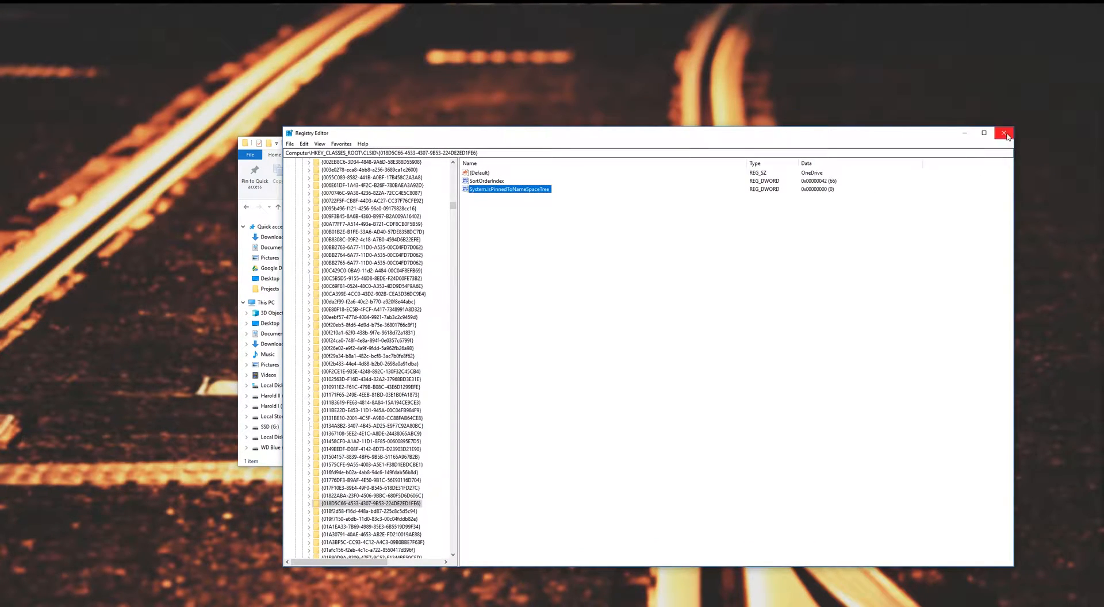
{"action": "left_click", "coordinate": [1006, 133]}
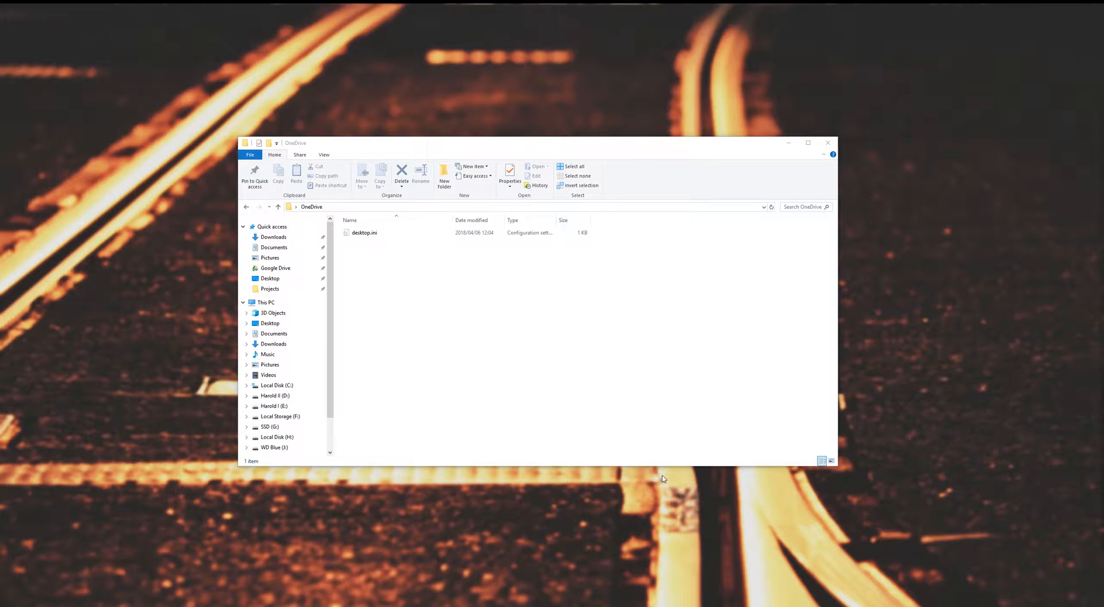